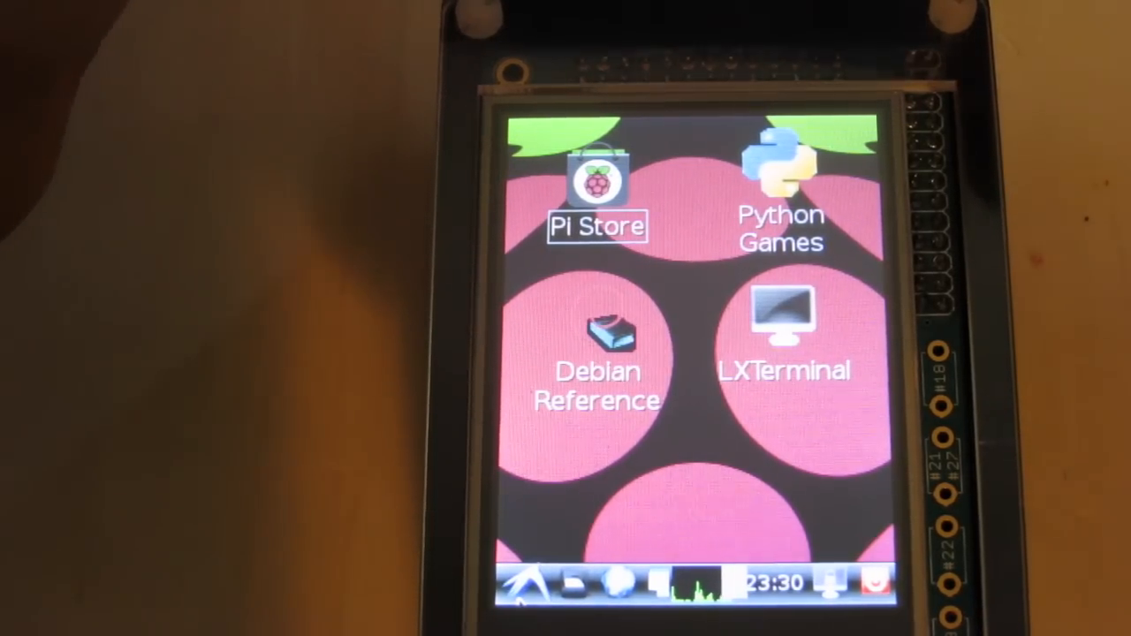
Open the LXDE start menu from the taskbar to show application categories
click(519, 583)
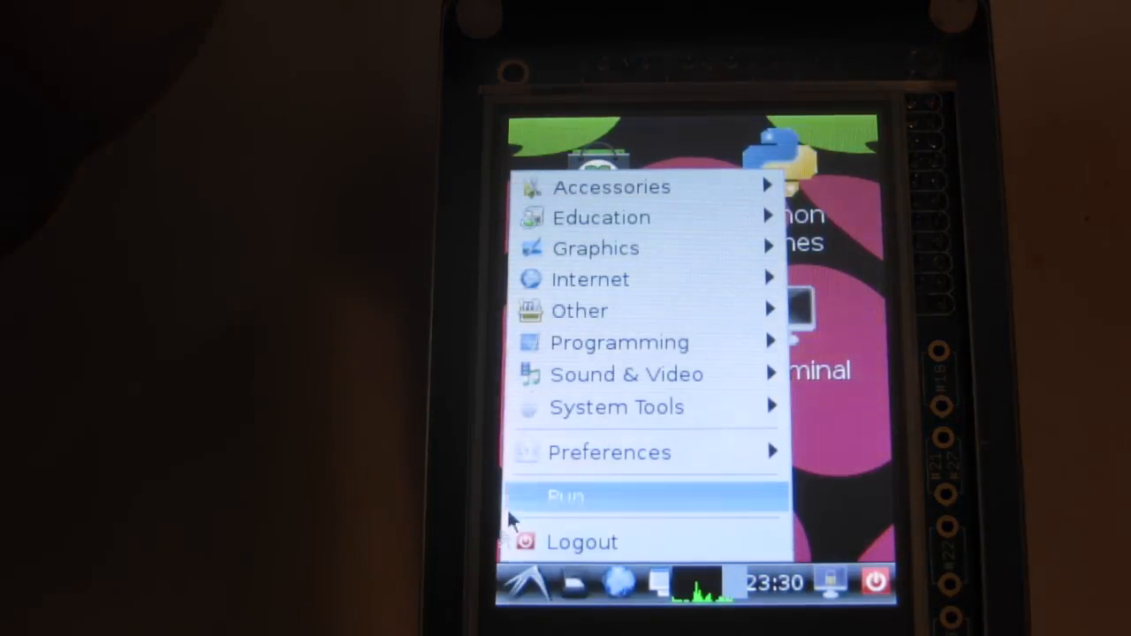
mouse_move(649, 291)
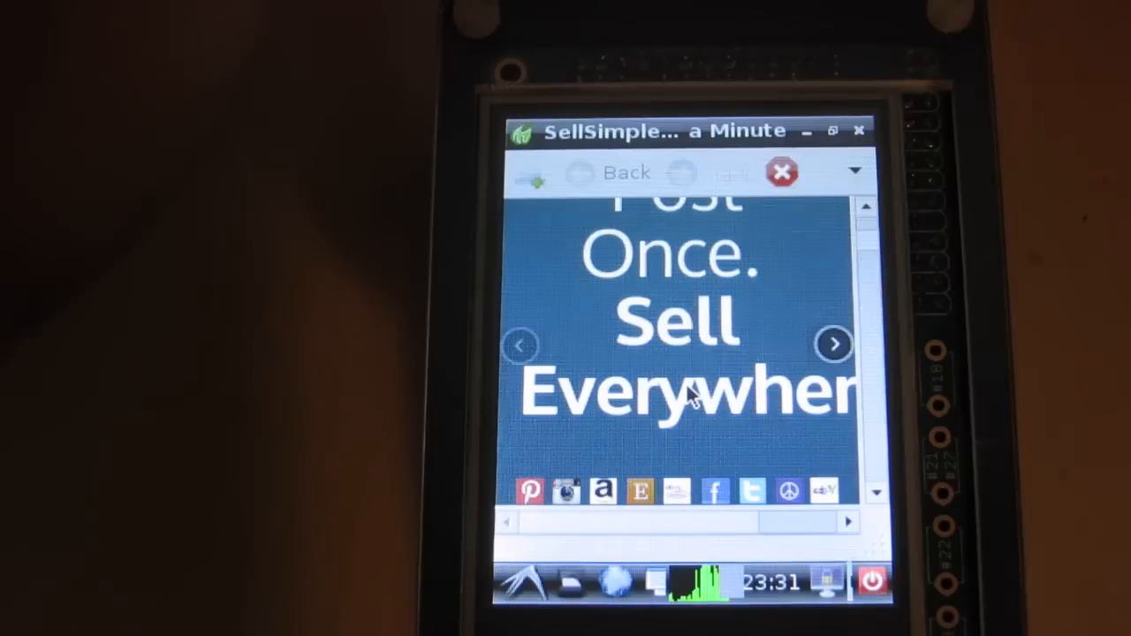
Scroll the SellSimple page down to the marketplace logos and Download Free App banner
scroll(down, 3)
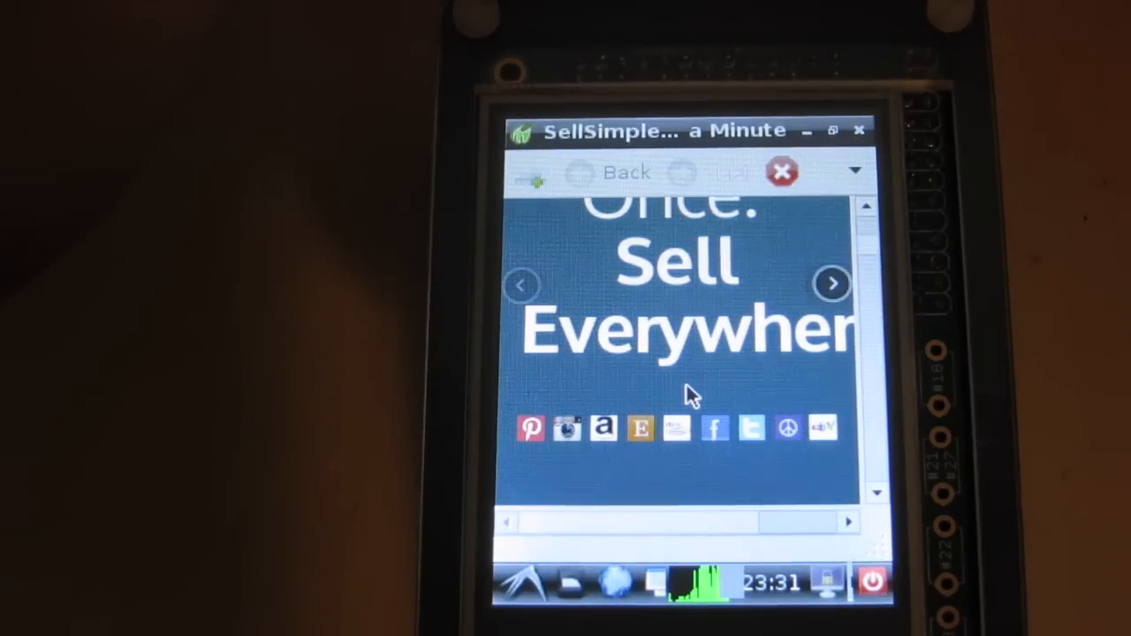
scroll(down, 3)
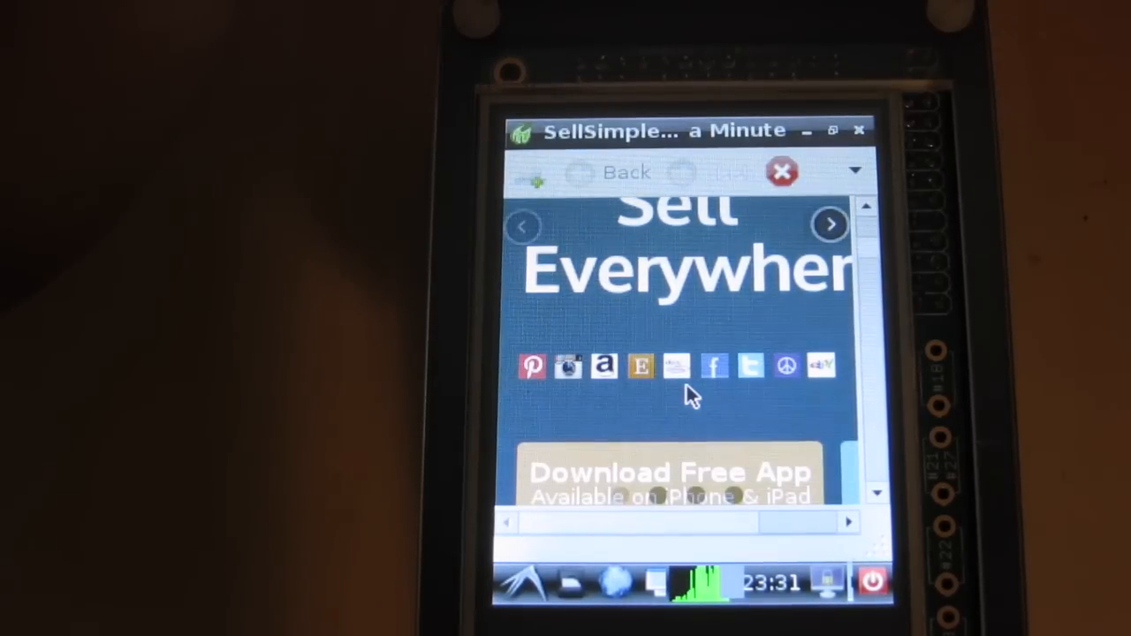